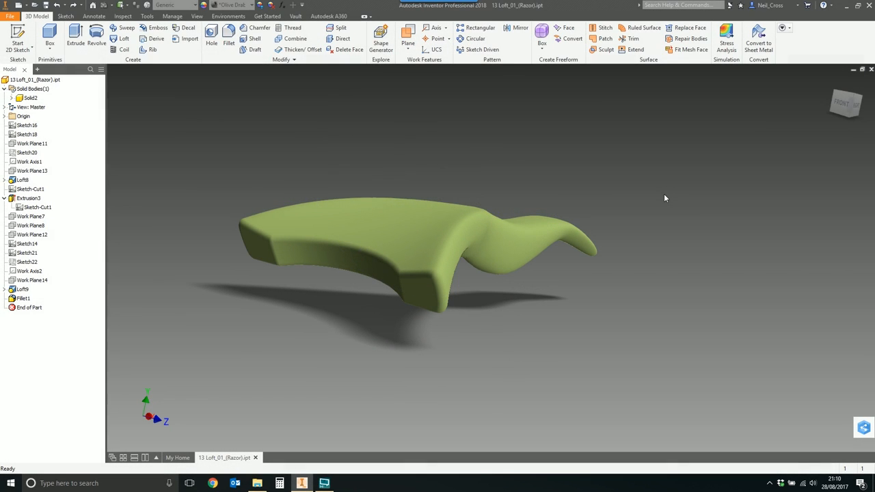
mouse_move(335, 125)
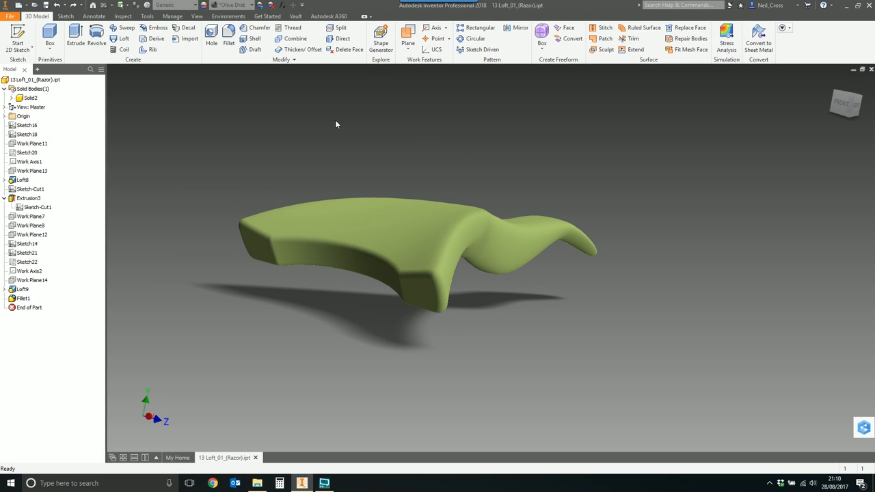
- Show the Inspect ribbon's Measure and Analysis panels for the razor handle
left_click(123, 16)
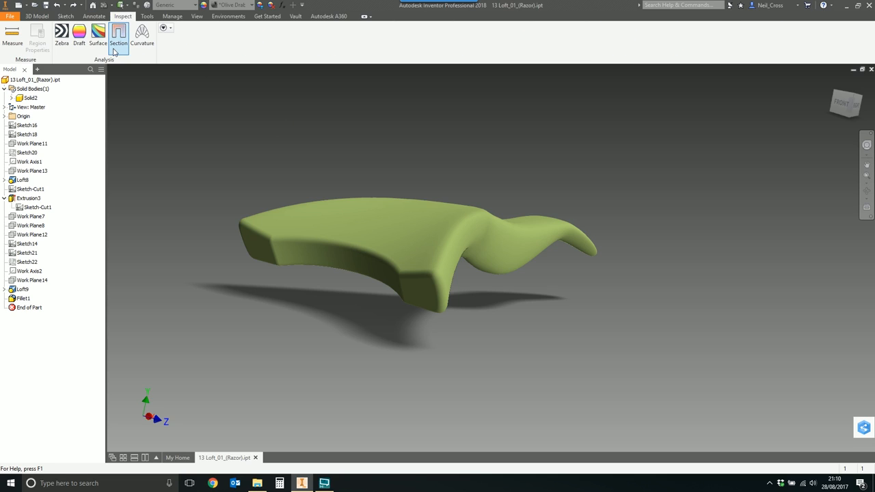
mouse_move(118, 35)
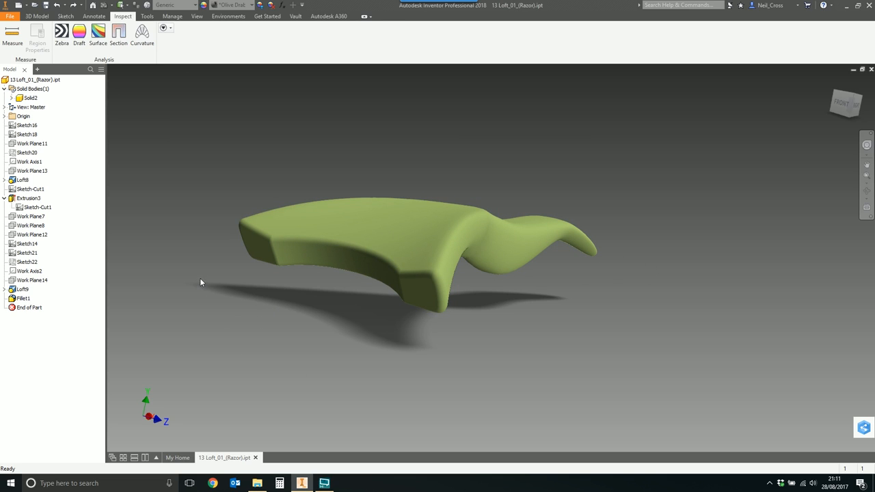
mouse_move(208, 202)
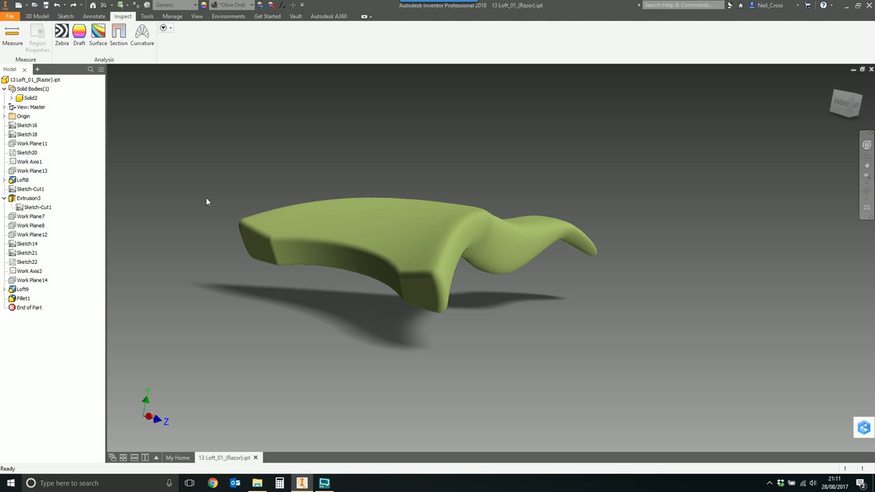
mouse_move(221, 76)
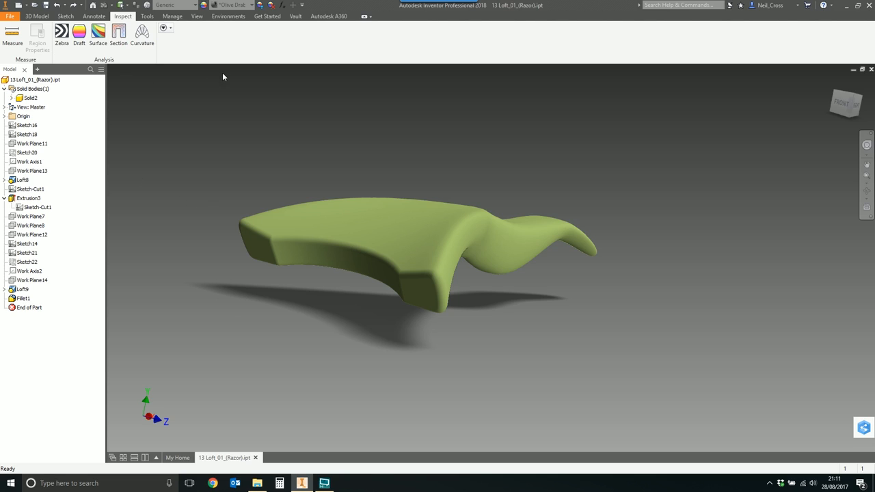
mouse_move(159, 141)
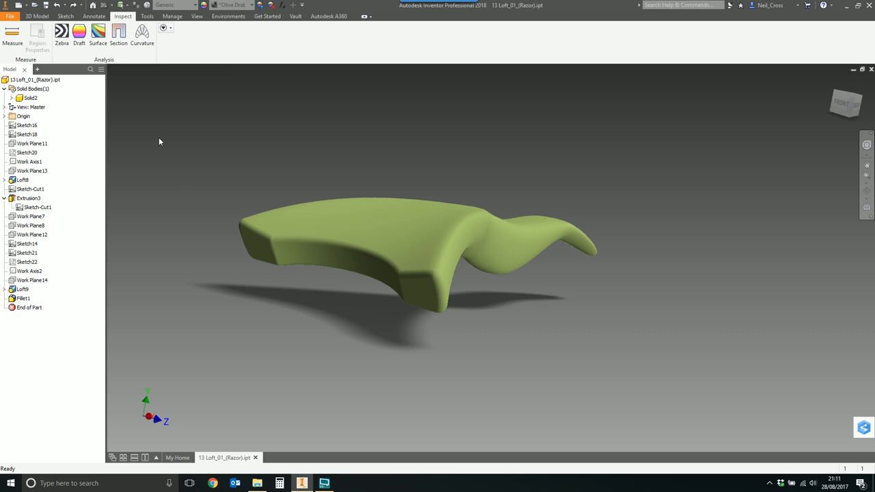
left_click(38, 208)
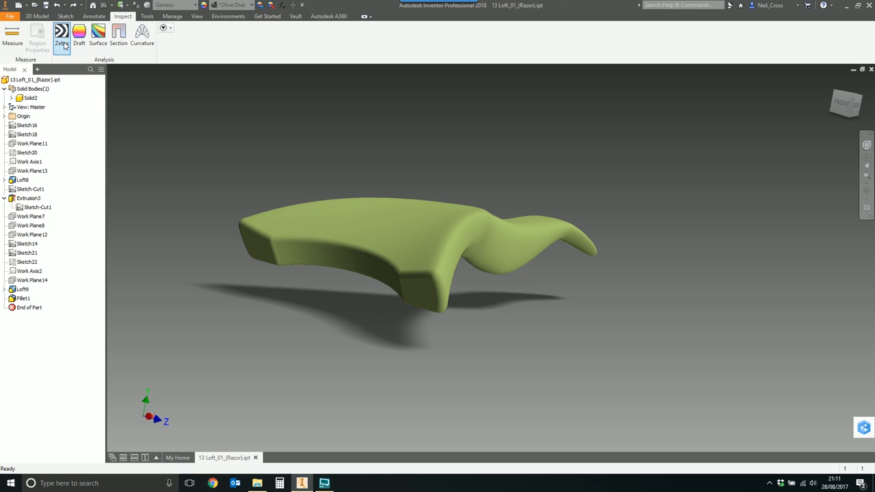
mouse_move(238, 127)
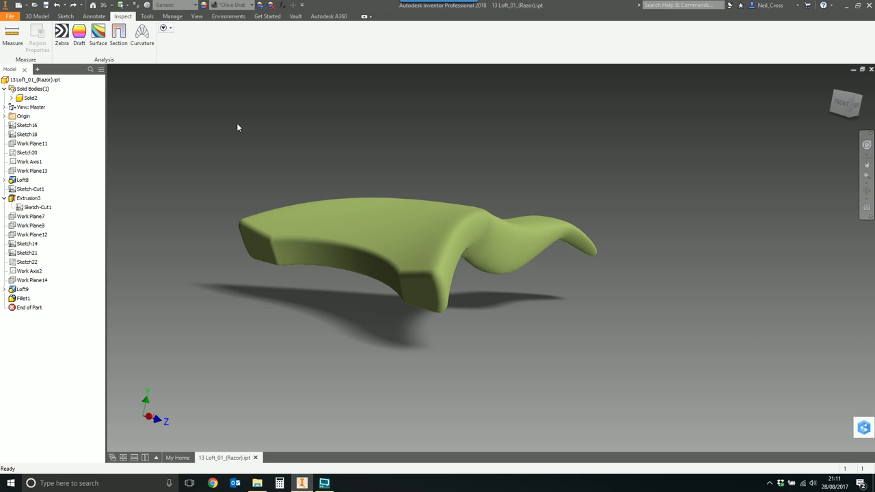
mouse_move(218, 110)
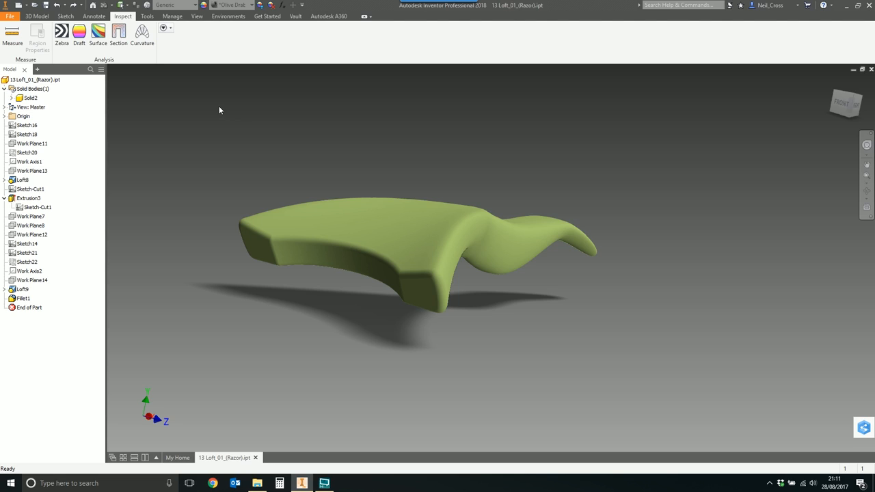
mouse_move(156, 132)
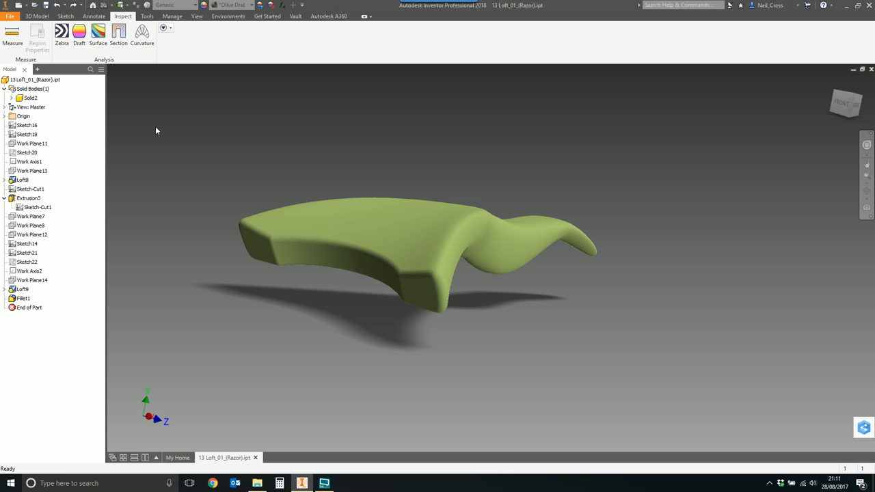
left_click(61, 32)
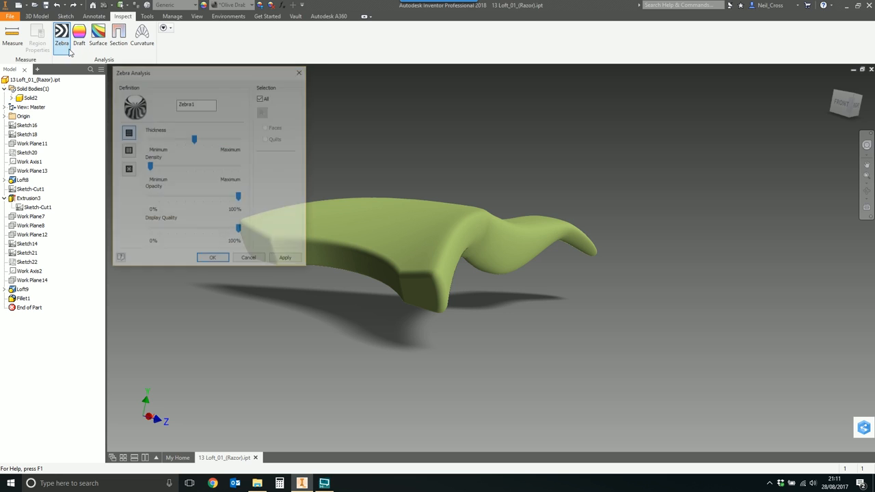
left_click(213, 257)
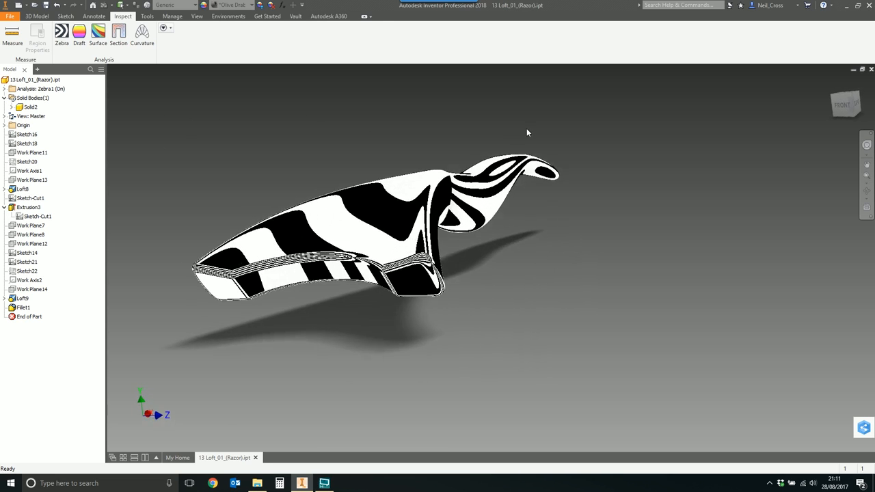
left_click_drag(527, 132, 492, 391)
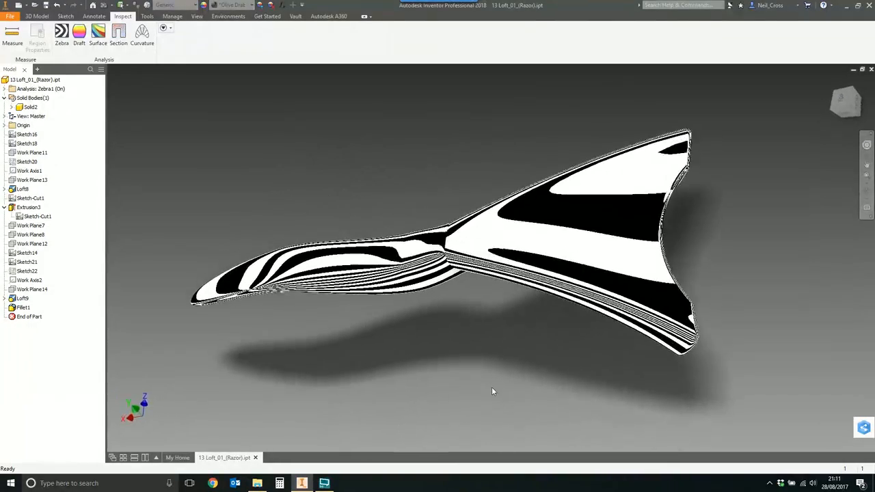
left_click_drag(492, 391, 389, 213)
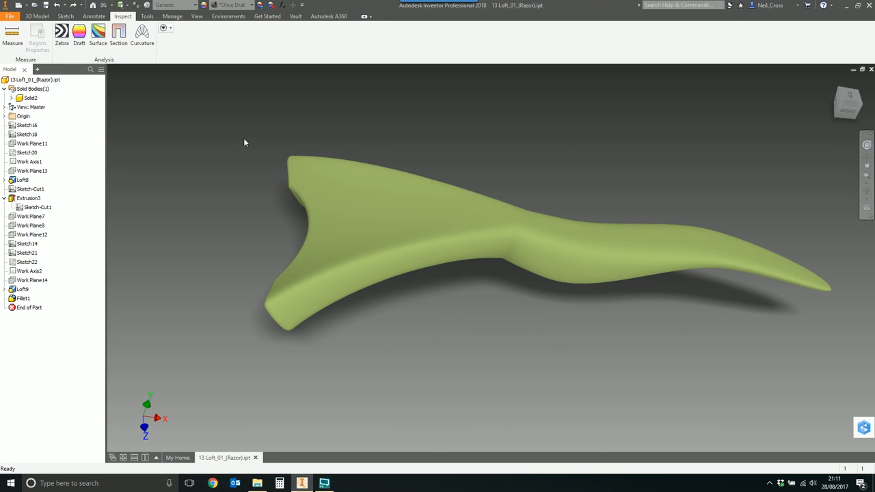
mouse_move(227, 147)
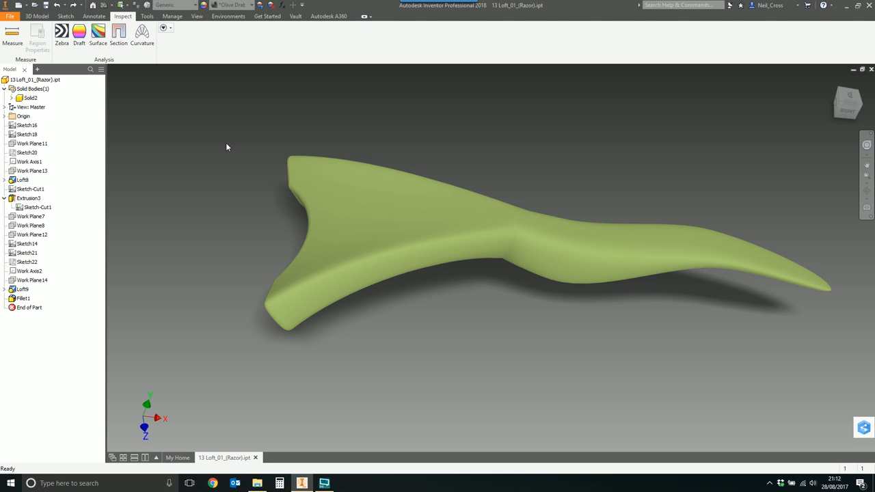
mouse_move(156, 127)
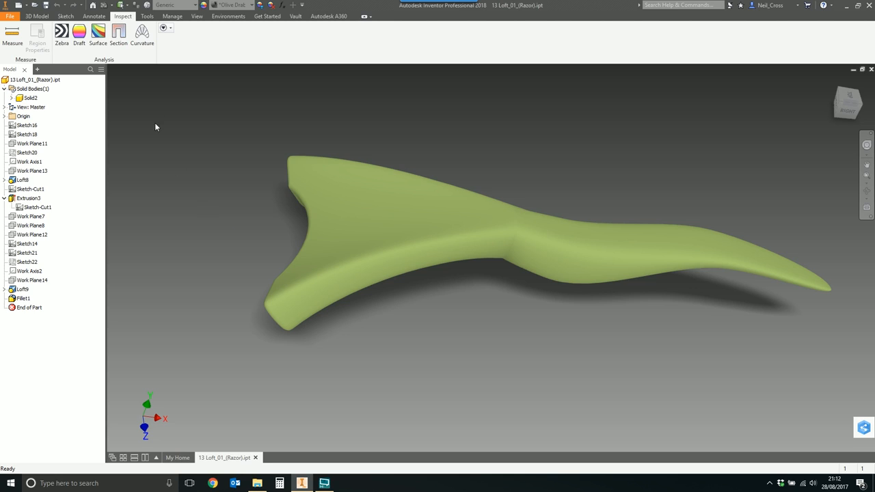
- Create a second Zebra analysis, keeping its default name, so stripes cover the whole handle
left_click(62, 34)
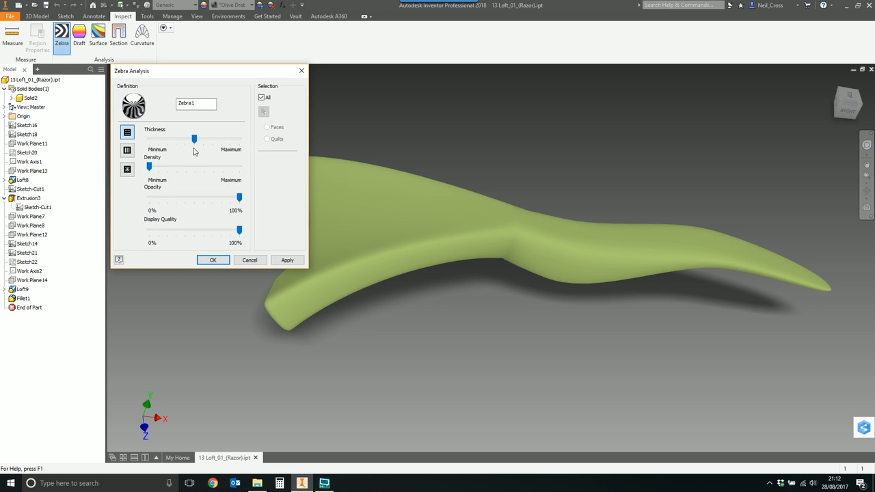
triple_click(197, 104)
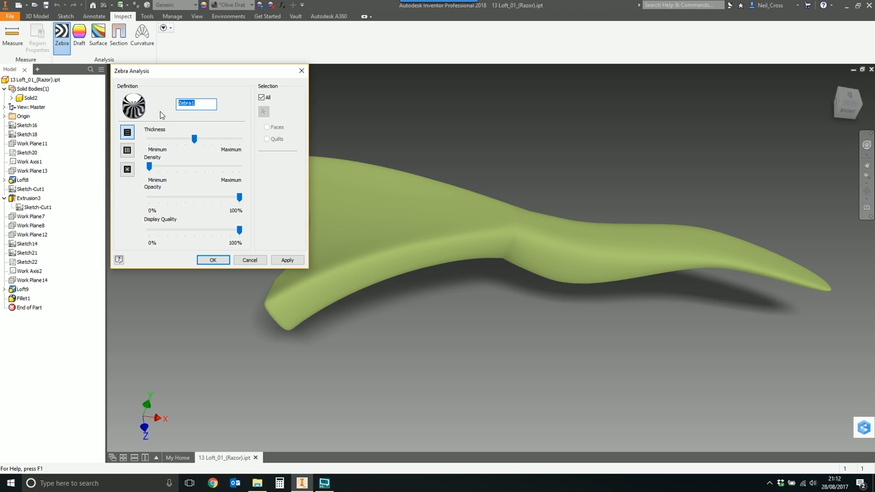
left_click(205, 102)
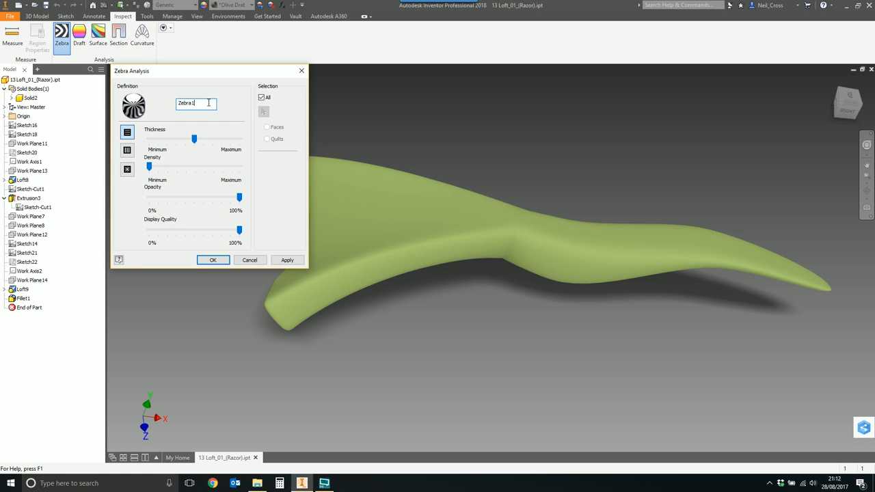
triple_click(197, 103)
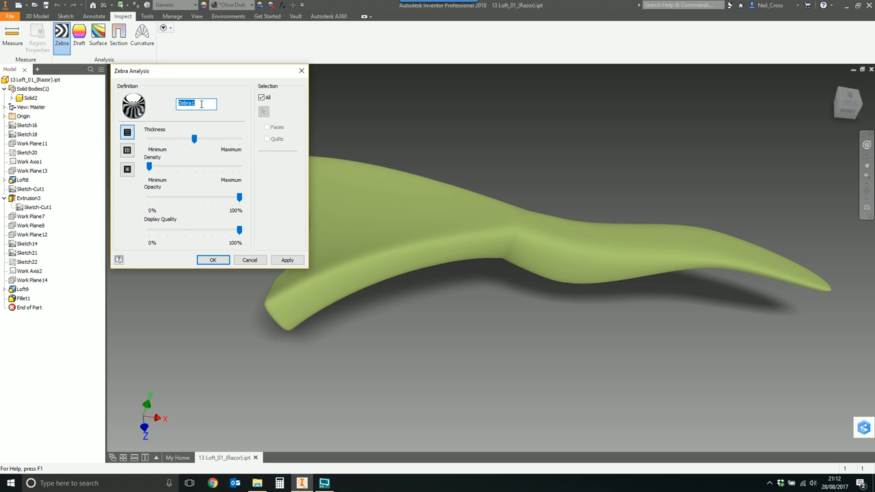
left_click(213, 260)
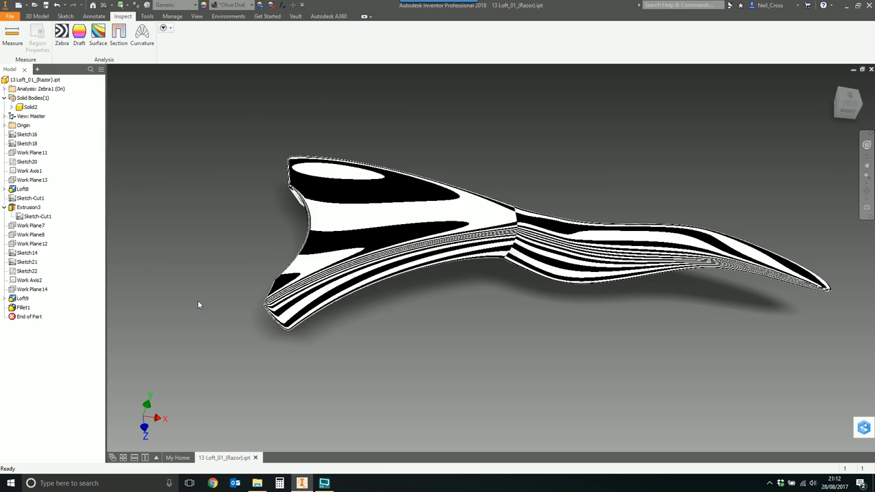
mouse_move(171, 263)
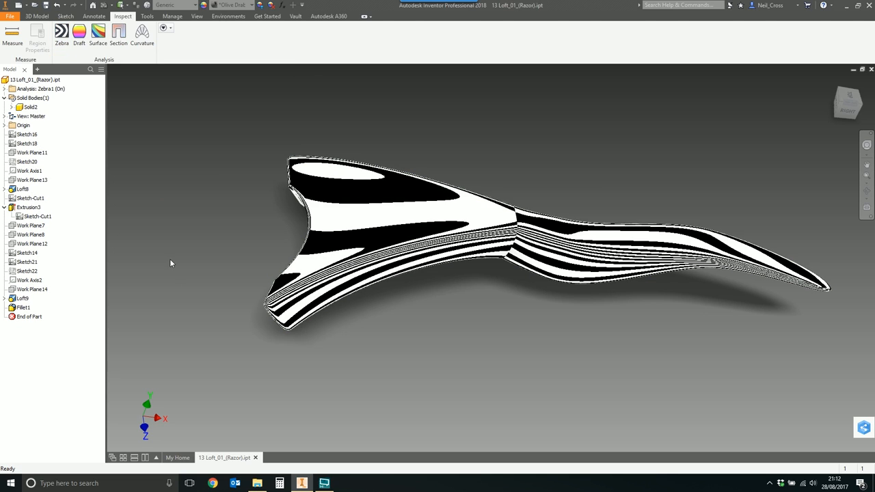
mouse_move(323, 142)
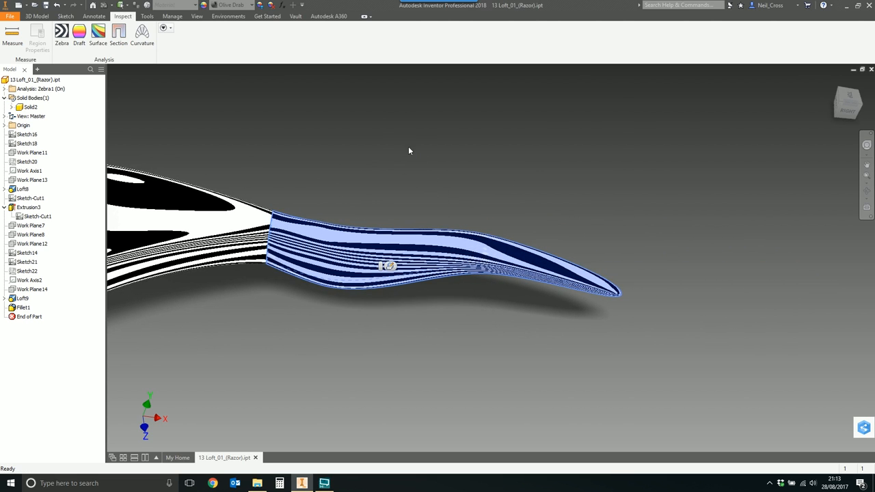
- Orbit to look straight down along the handle's narrow tail and check stripe flow
left_click_drag(410, 150, 368, 165)
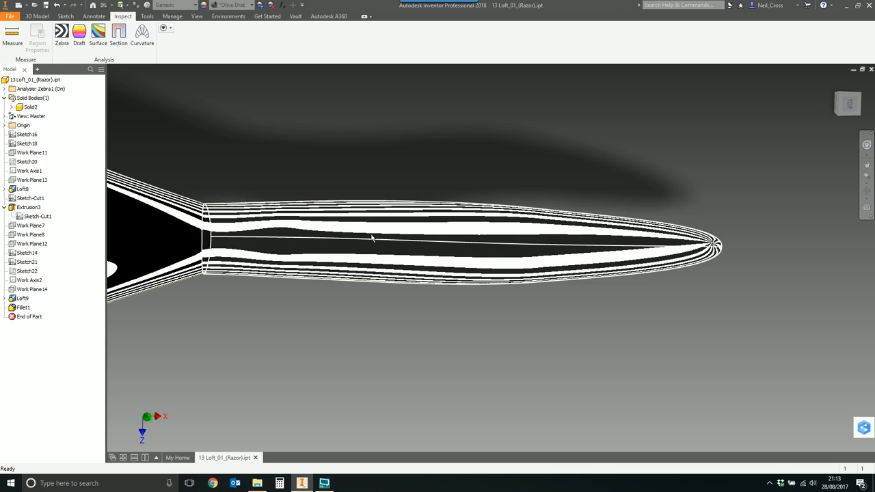
mouse_move(342, 249)
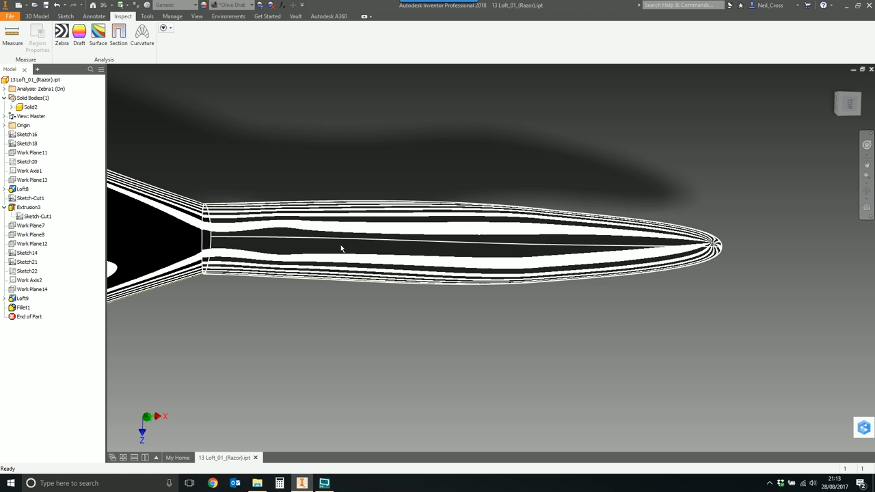
mouse_move(214, 242)
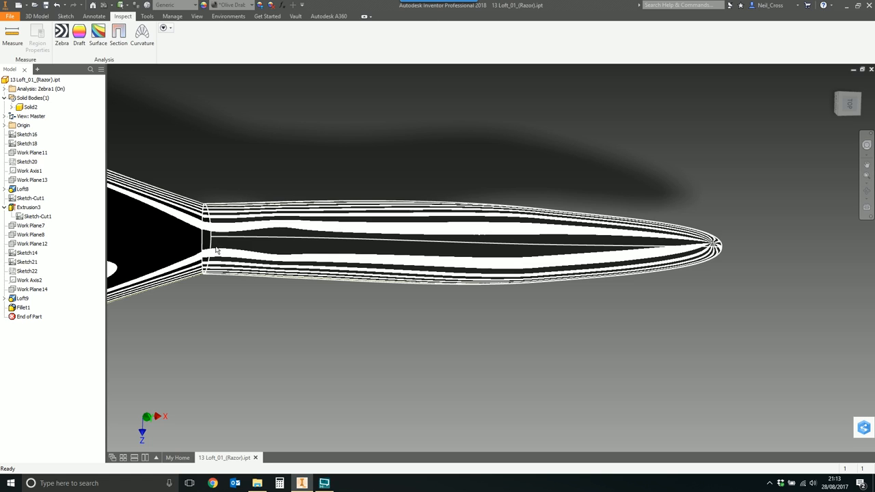
mouse_move(260, 233)
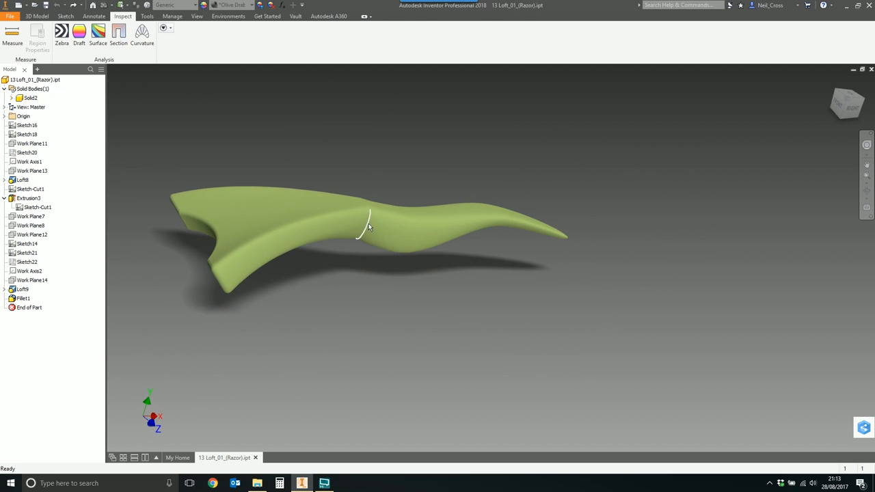
- Turn off the zebra stripes and select the whole razor handle part
left_click(410, 219)
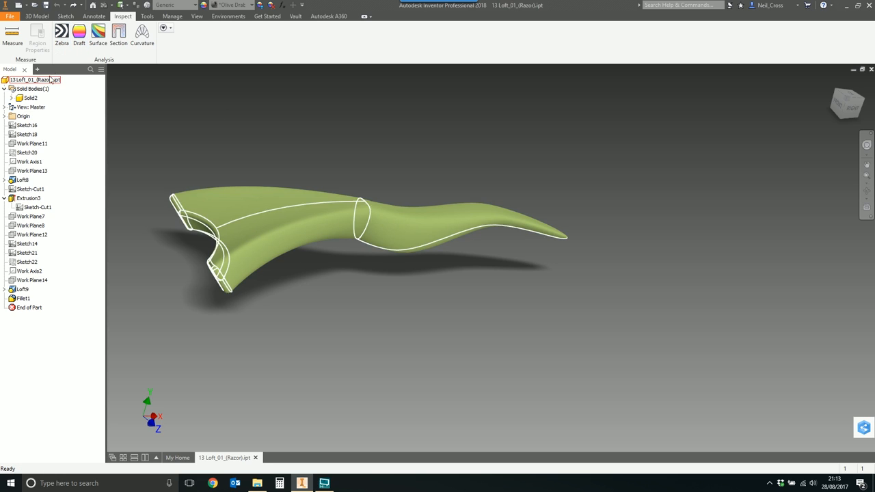
left_click(61, 34)
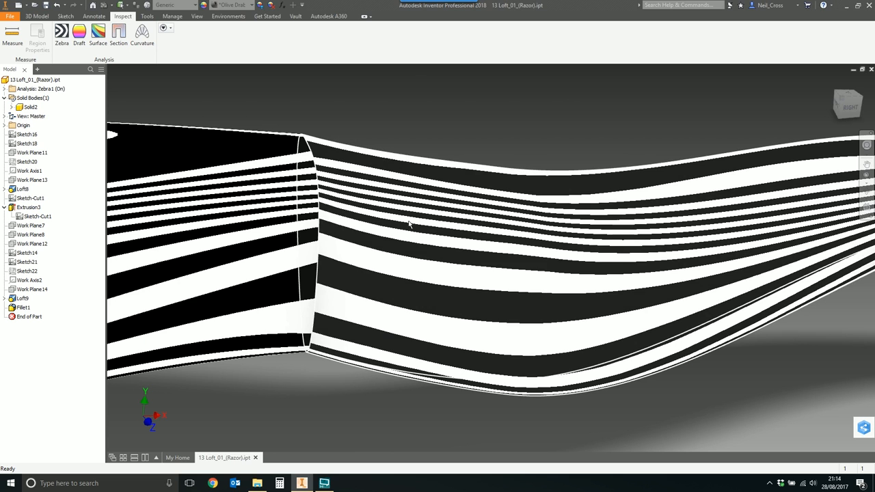
mouse_move(334, 271)
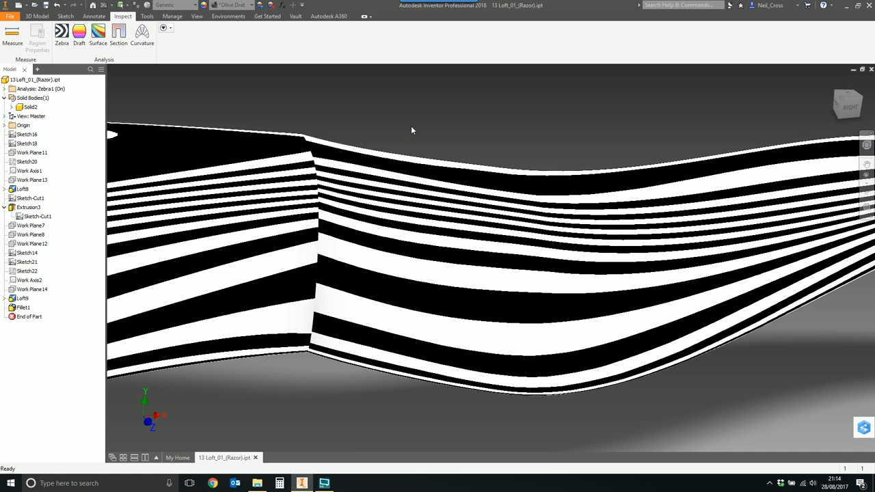
mouse_move(345, 107)
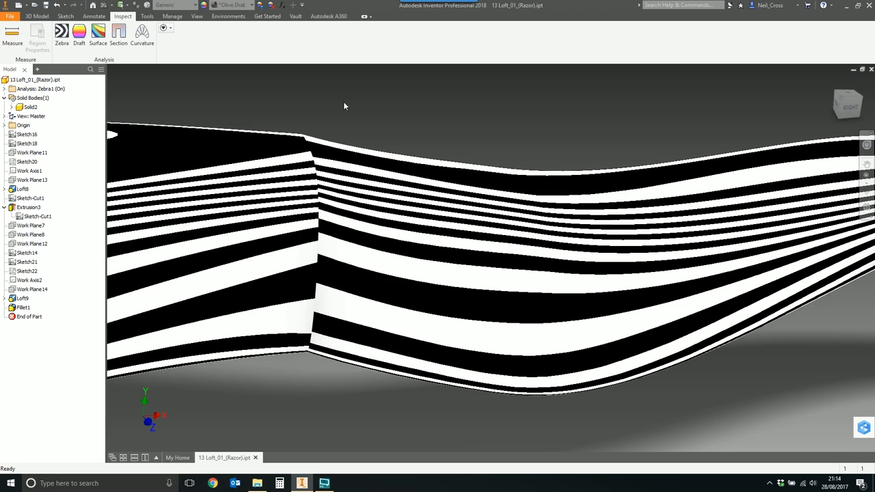
mouse_move(323, 110)
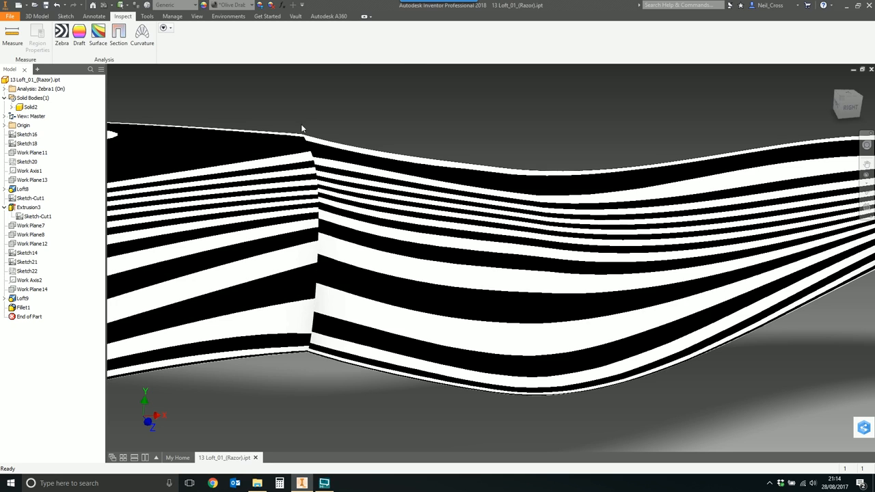
- Select the Zebra analysis node in the browser and reach its Edit command
left_click(38, 89)
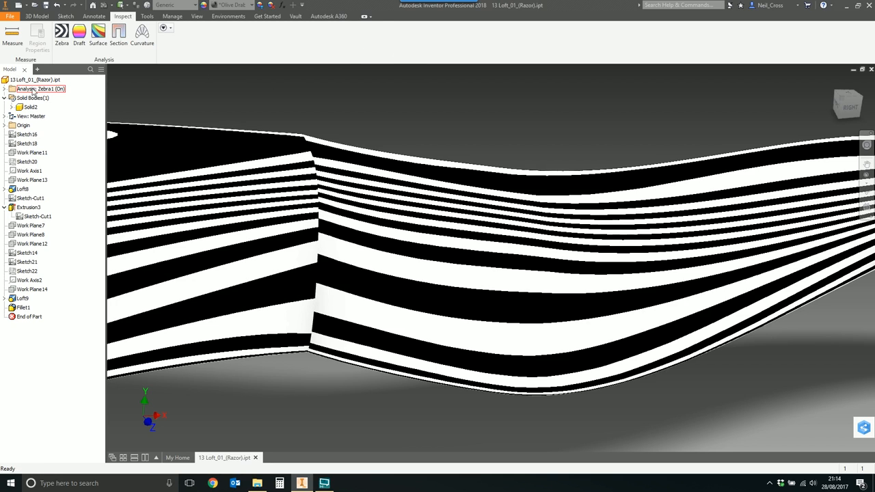
right_click(39, 97)
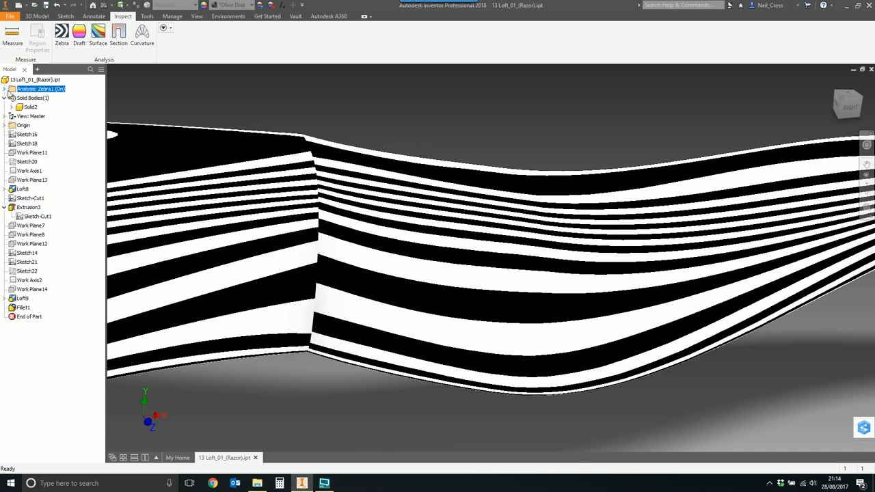
mouse_move(39, 93)
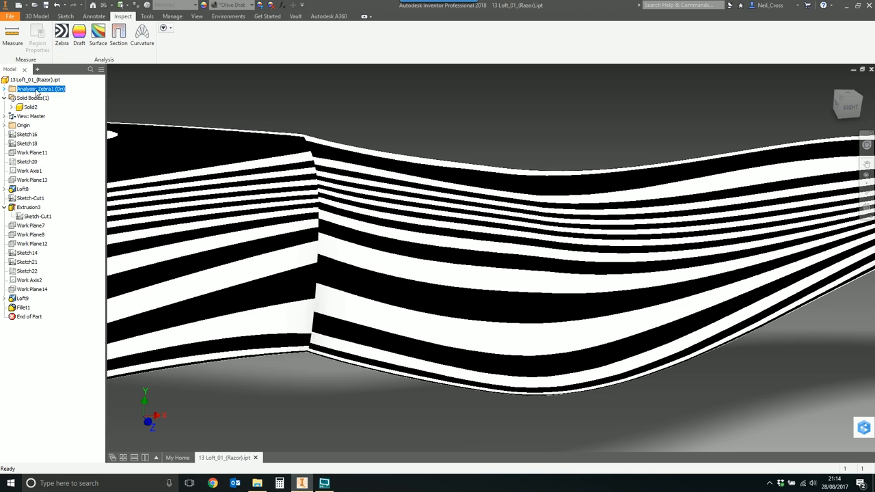
right_click(30, 99)
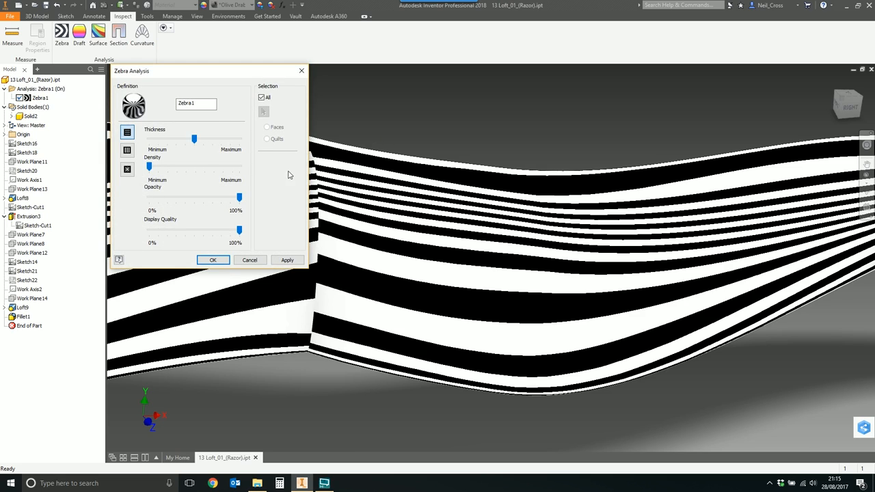
mouse_move(342, 225)
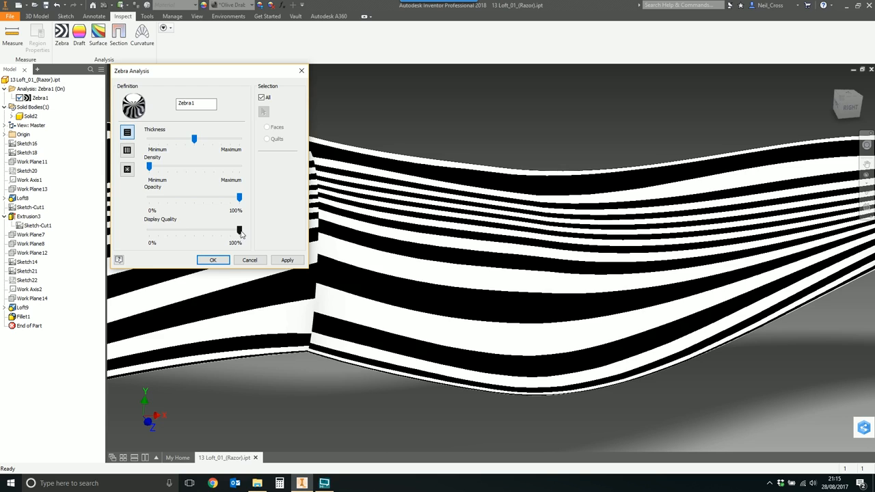
- Set Display Quality to 0% and try Opacity at 0% before restoring it to 100%
left_click_drag(239, 230, 149, 230)
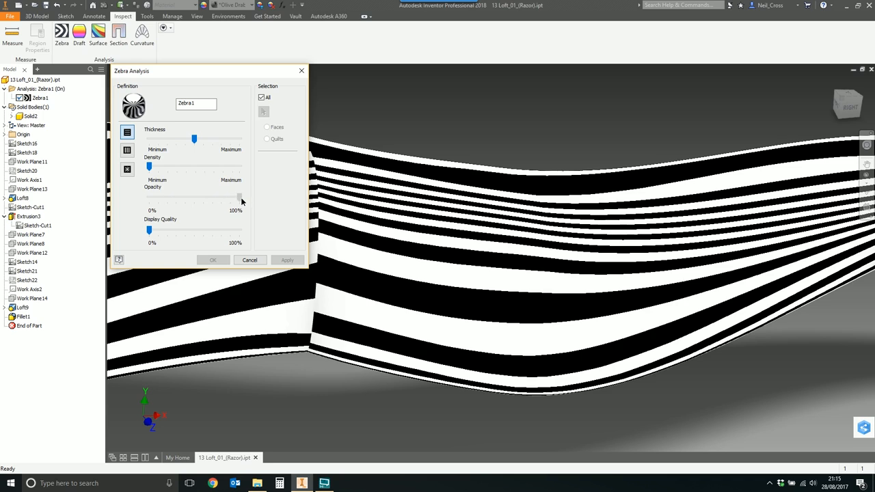
left_click_drag(240, 197, 164, 197)
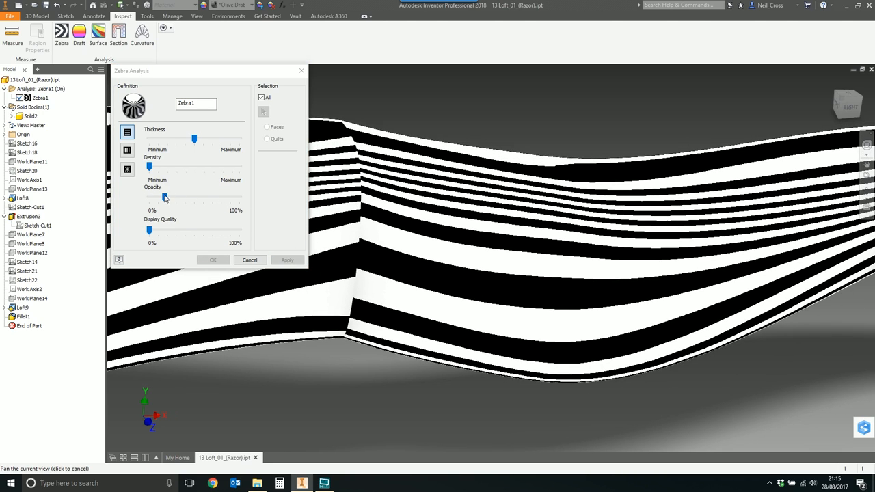
left_click_drag(164, 197, 239, 197)
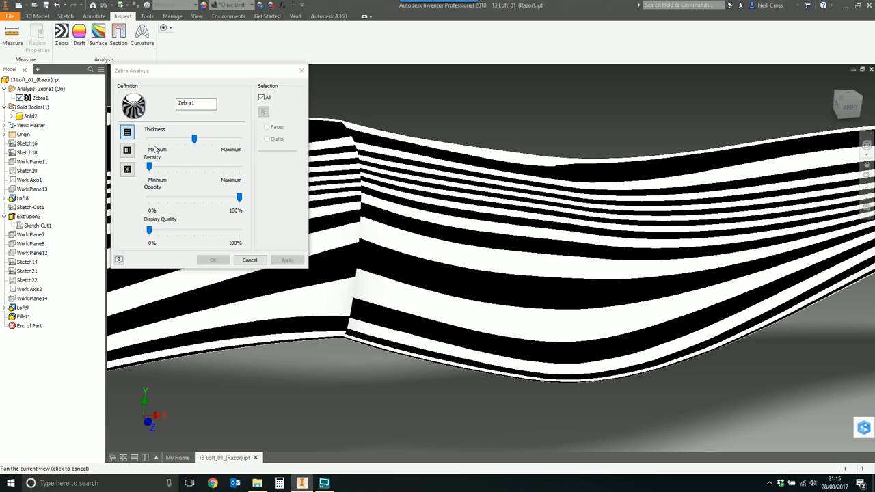
mouse_move(191, 194)
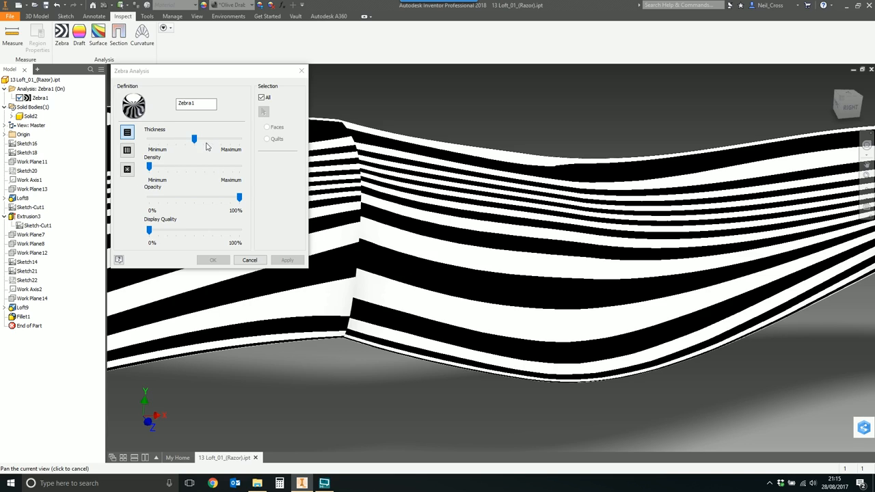
- Try thinner then thicker stripes and raise Density toward Maximum for fine stripes
left_click_drag(194, 139, 164, 139)
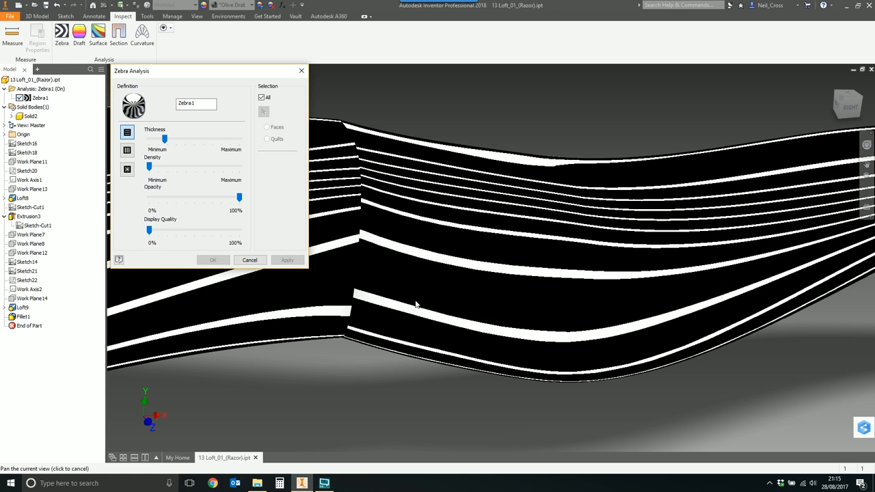
mouse_move(413, 260)
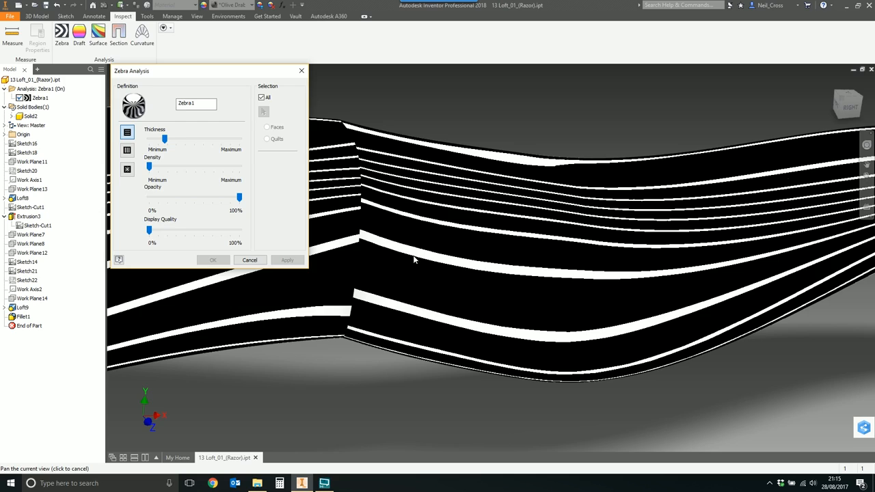
mouse_move(403, 255)
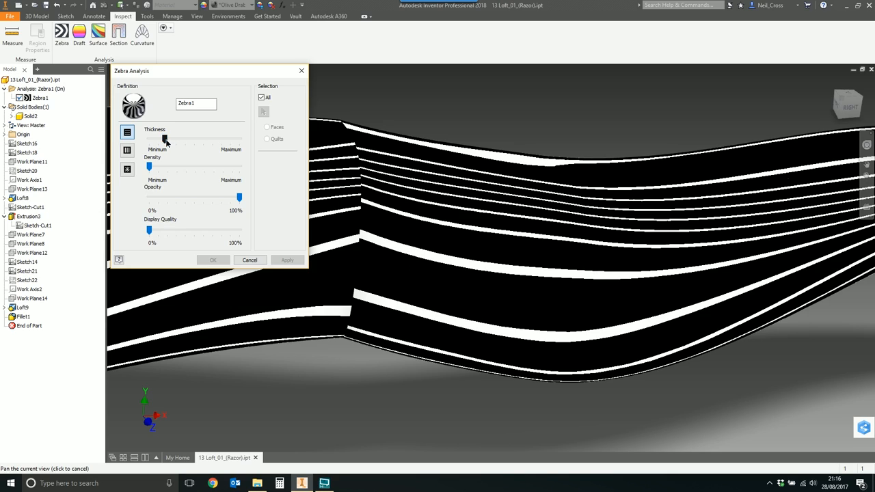
left_click_drag(149, 140, 227, 140)
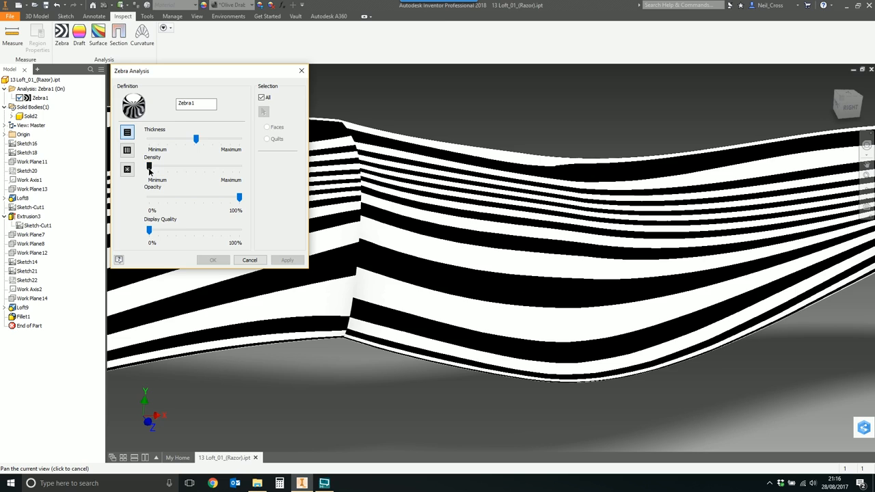
left_click_drag(149, 166, 213, 167)
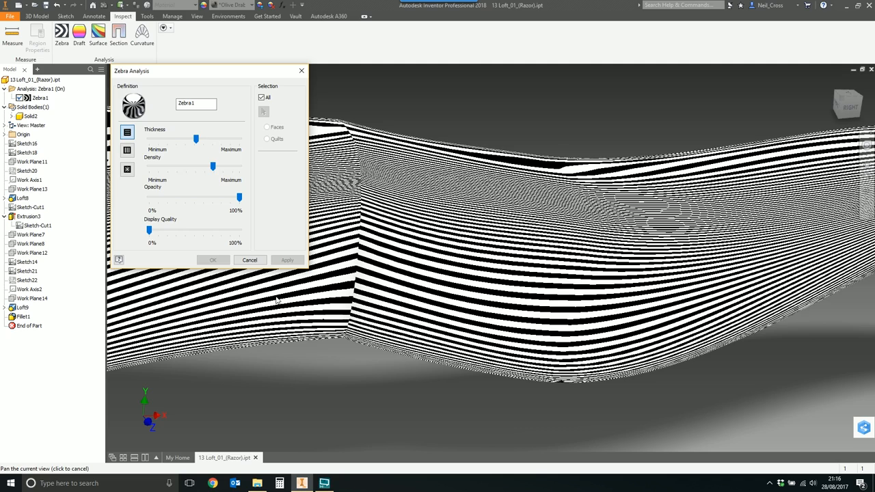
mouse_move(259, 157)
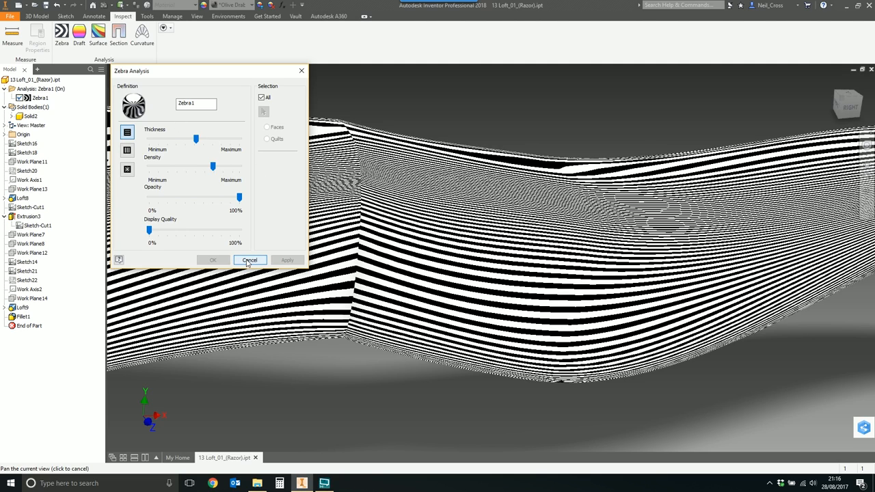
- Cancel the zebra settings, reopen the Loft feature, review its Conditions and accept it
left_click(249, 260)
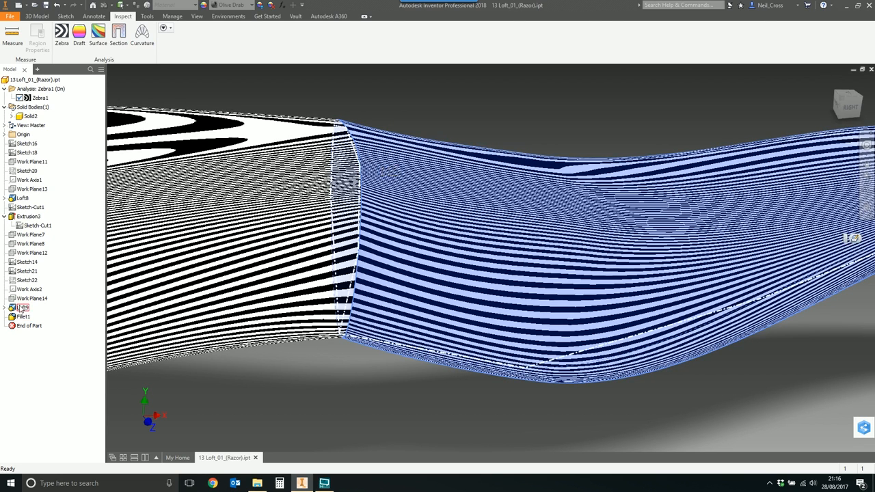
double_click(23, 307)
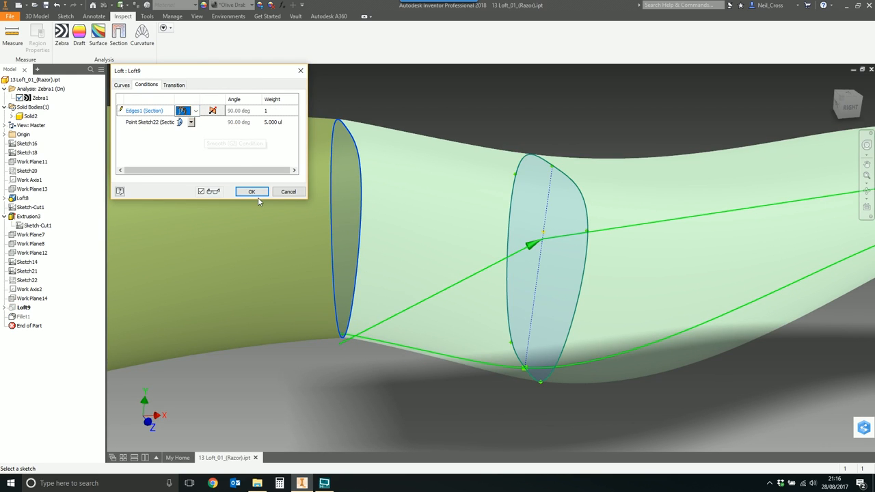
mouse_move(339, 123)
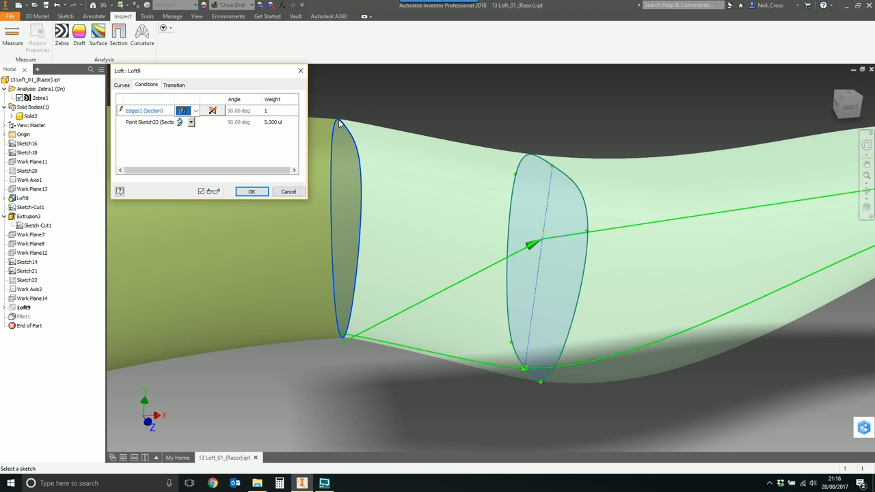
mouse_move(235, 203)
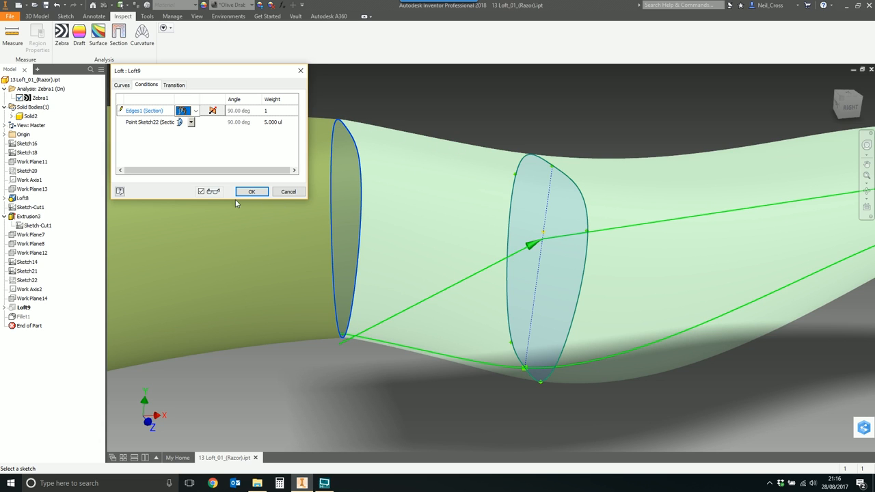
left_click(251, 192)
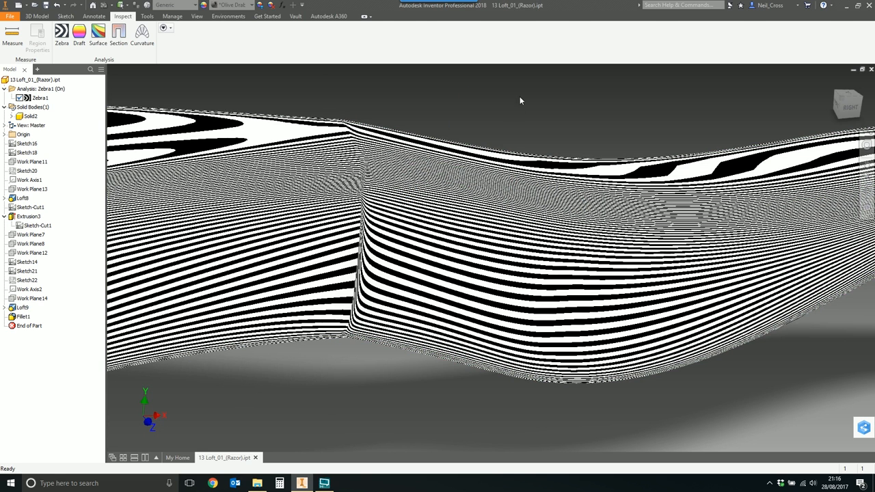
mouse_move(476, 113)
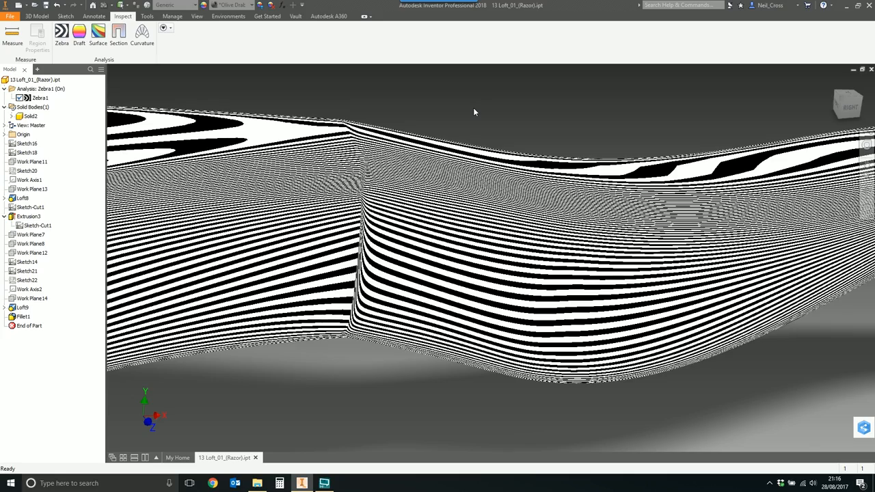
mouse_move(457, 104)
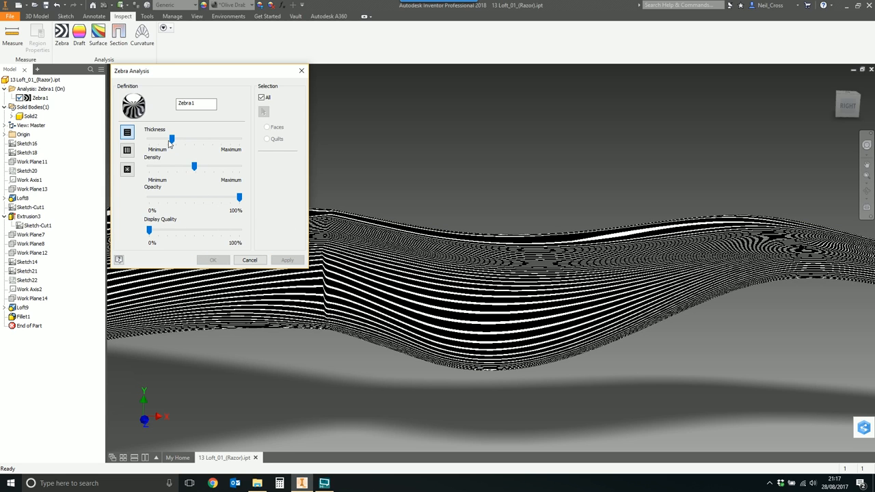
- Preview slightly thicker stripes, then cancel without keeping the change
left_click_drag(173, 140, 194, 140)
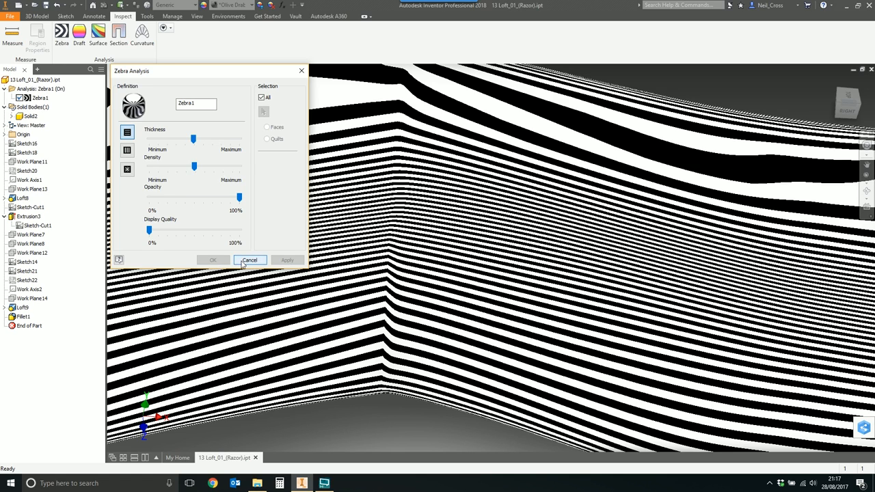
left_click(249, 260)
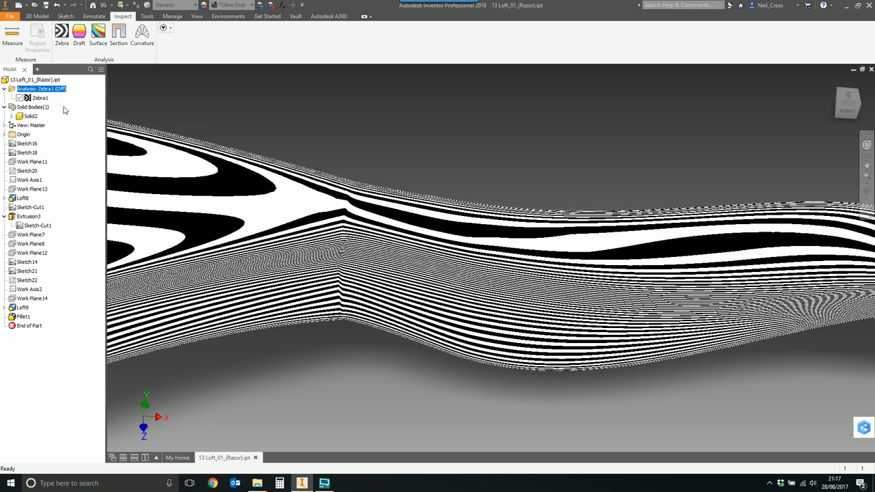
- Switch off Analysis Visibility so the handle returns to plain green shading
right_click(38, 89)
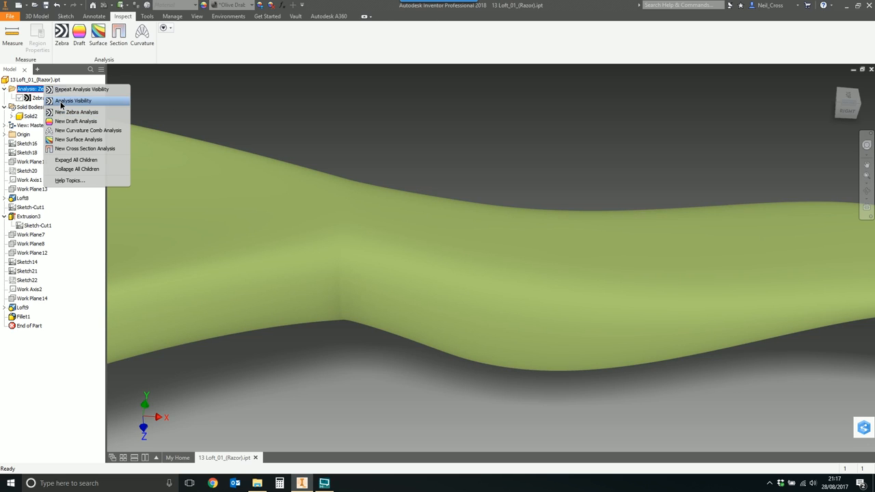
left_click(72, 101)
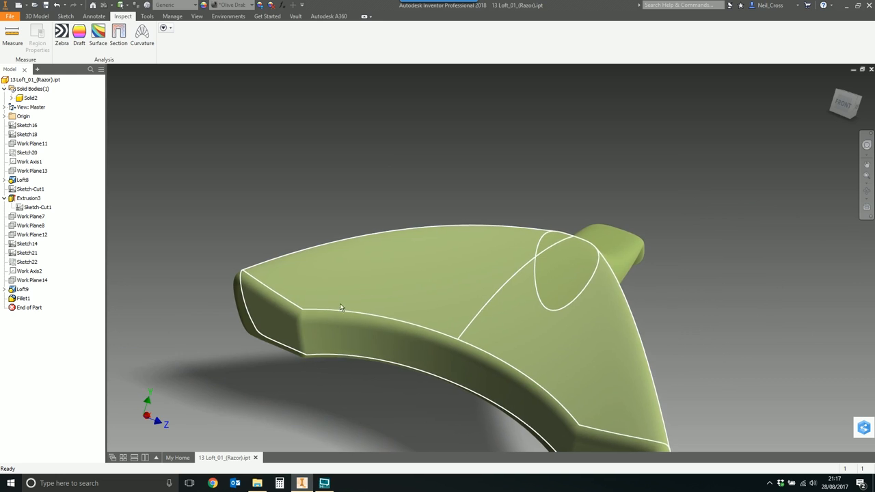
- Create a zebra analysis limited to the razor head's long curved top and front faces
left_click_drag(342, 307, 374, 260)
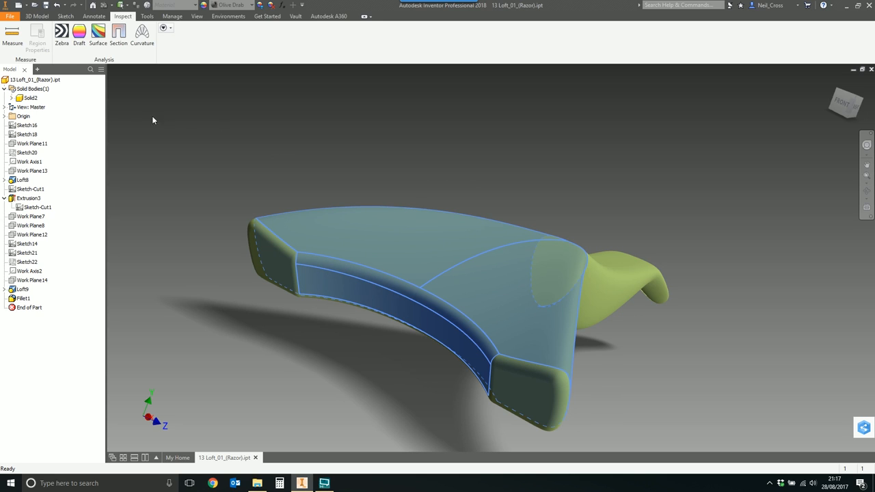
left_click(62, 35)
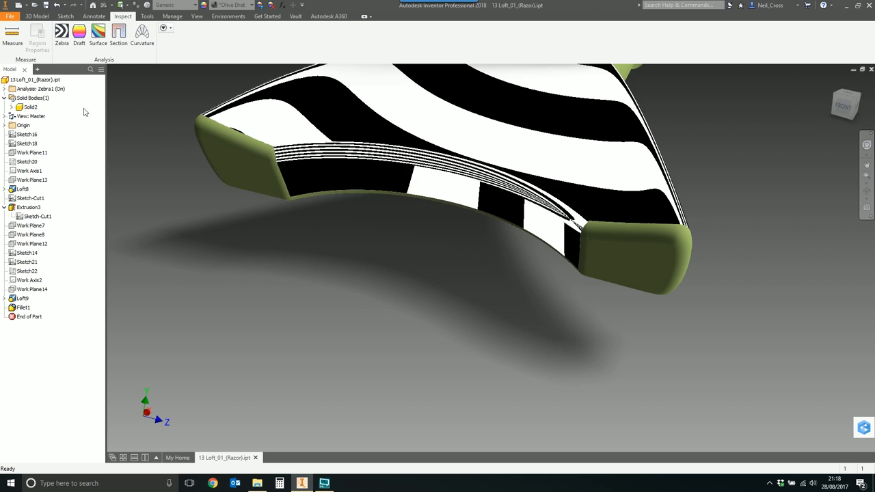
- Edit Zebra1 to a different stripe direction, apply it, and highlight the solid body
left_click(6, 89)
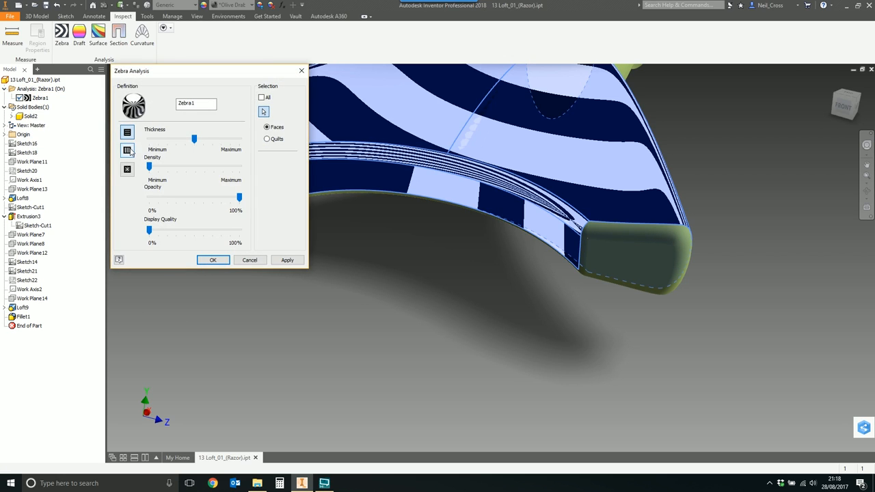
left_click(287, 260)
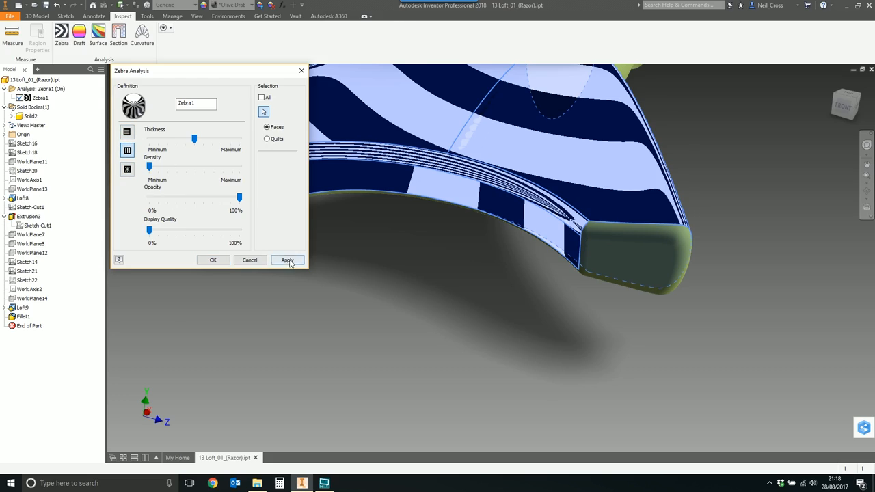
left_click(287, 260)
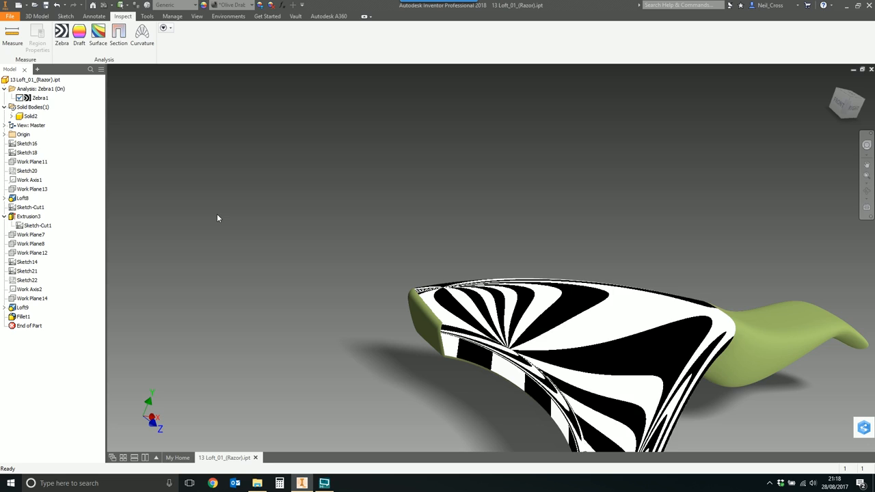
left_click(30, 116)
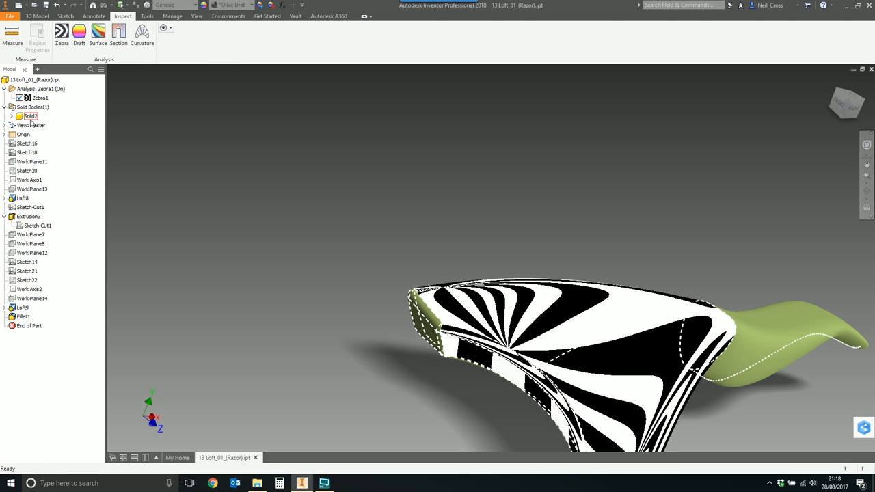